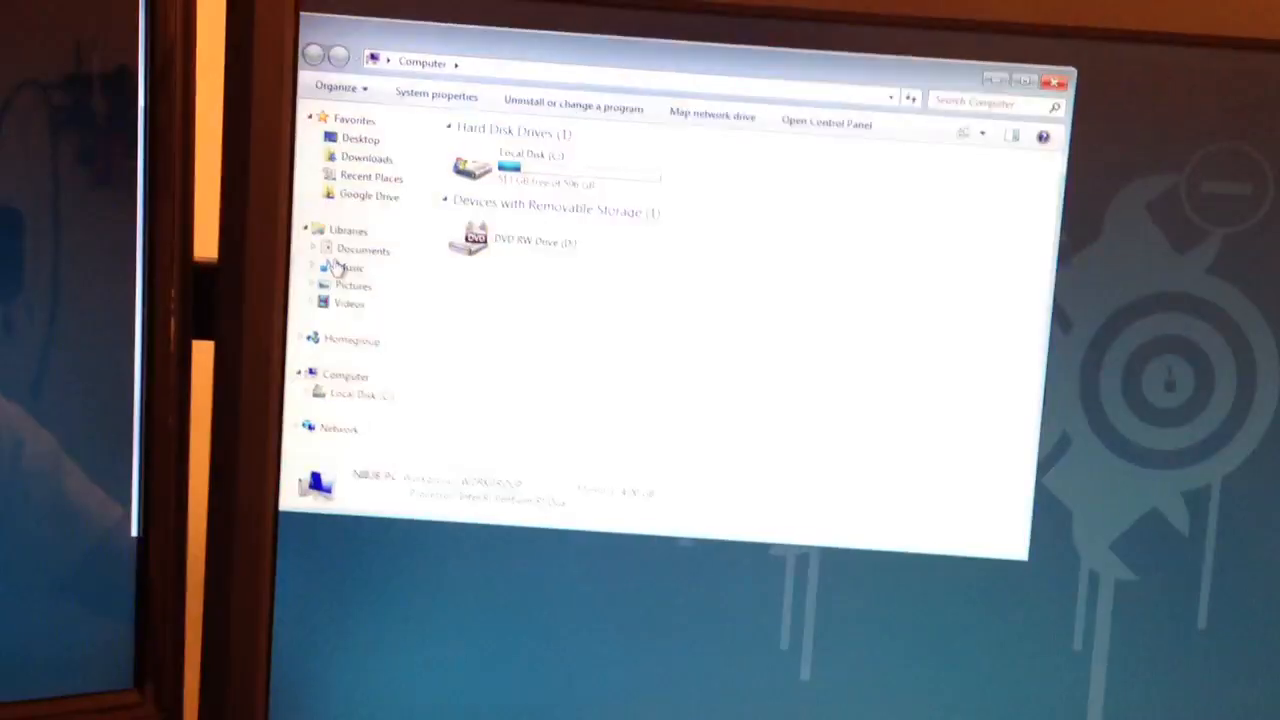
# Step: Browse Google Drive > projects > AVR > 02 atmega48 SH RFP transmit
pyautogui.click(369, 195)
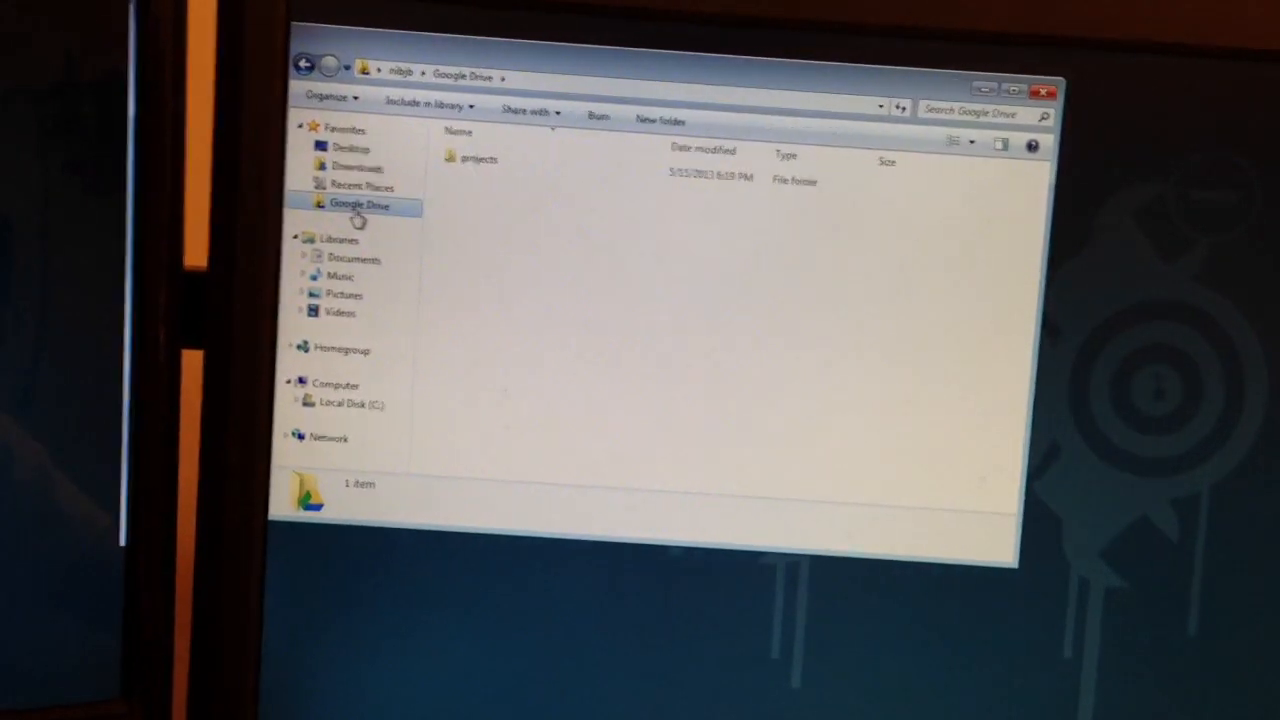
pyautogui.doubleClick(478, 158)
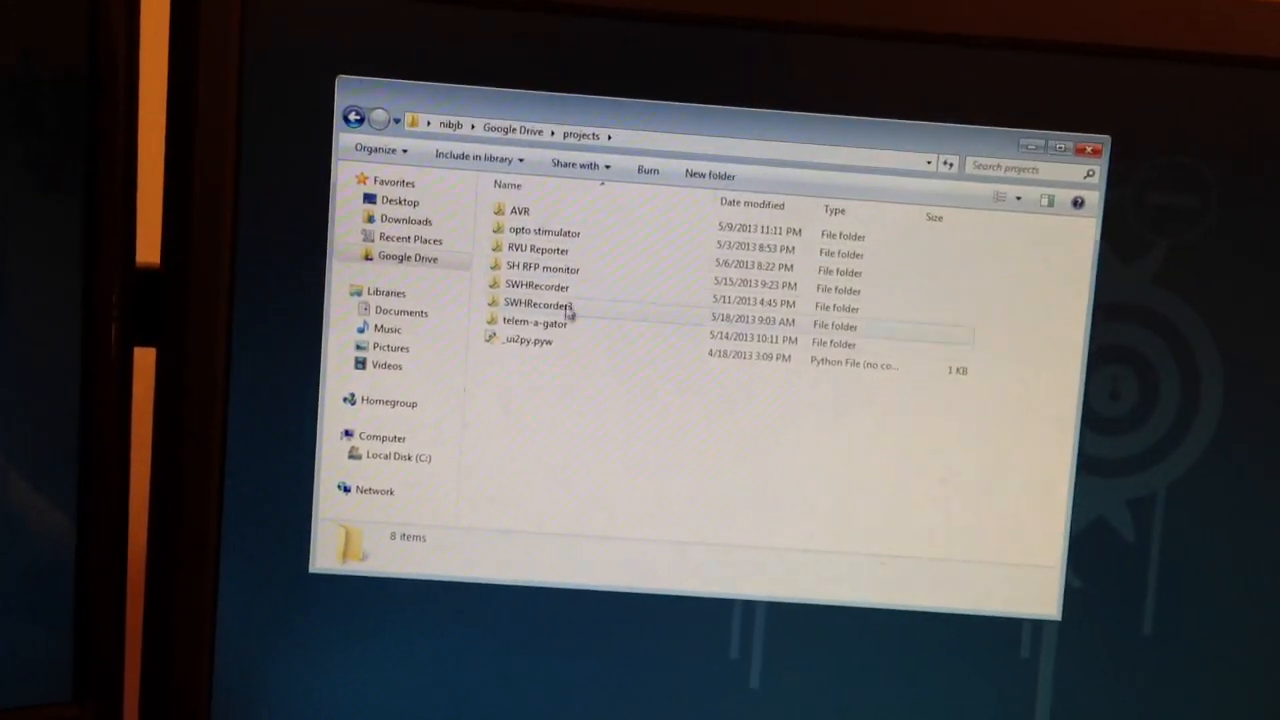
pyautogui.doubleClick(519, 210)
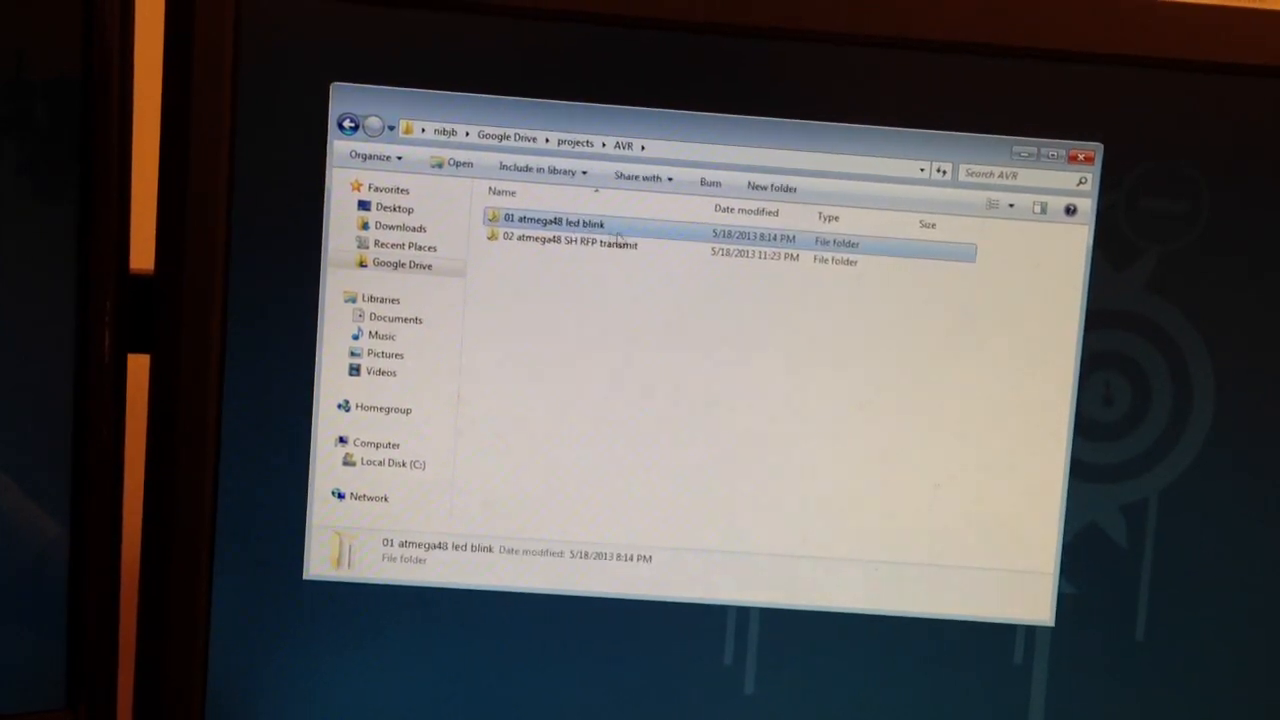
pyautogui.doubleClick(570, 243)
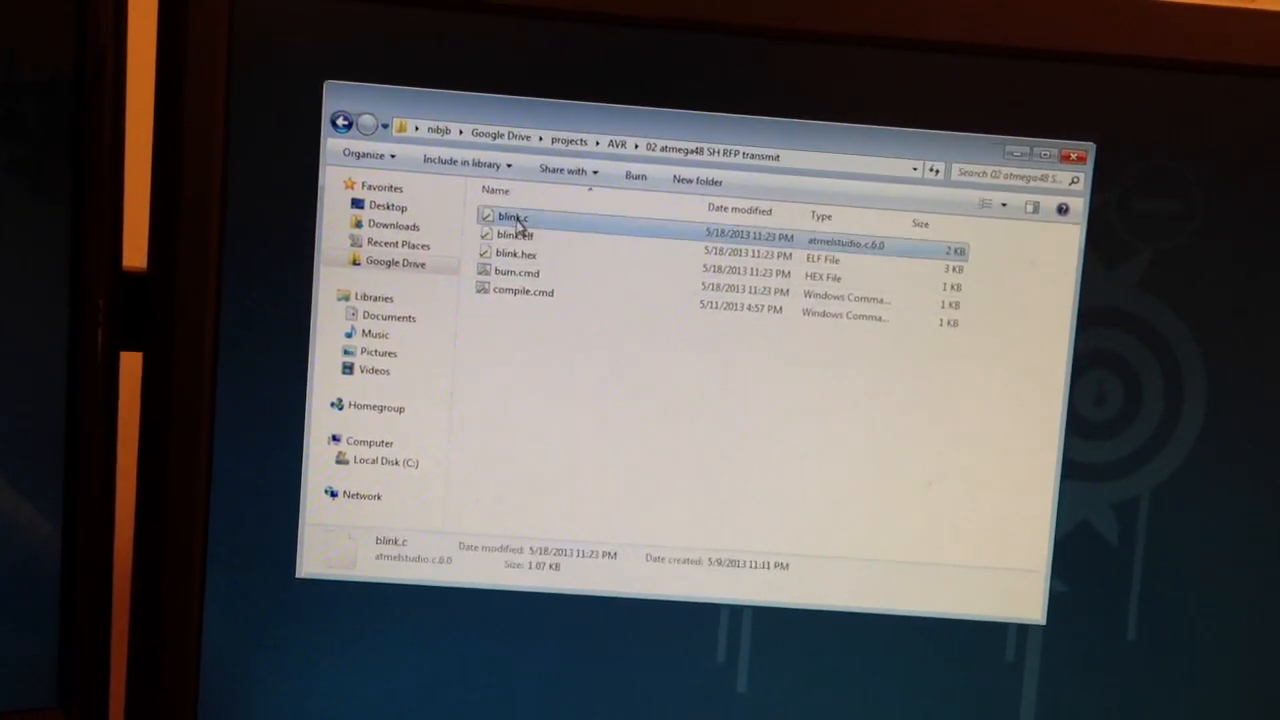
# Step: Open blink.c in Notepad++ and scroll through the pulse, send_sync and send functions
pyautogui.doubleClick(512, 217)
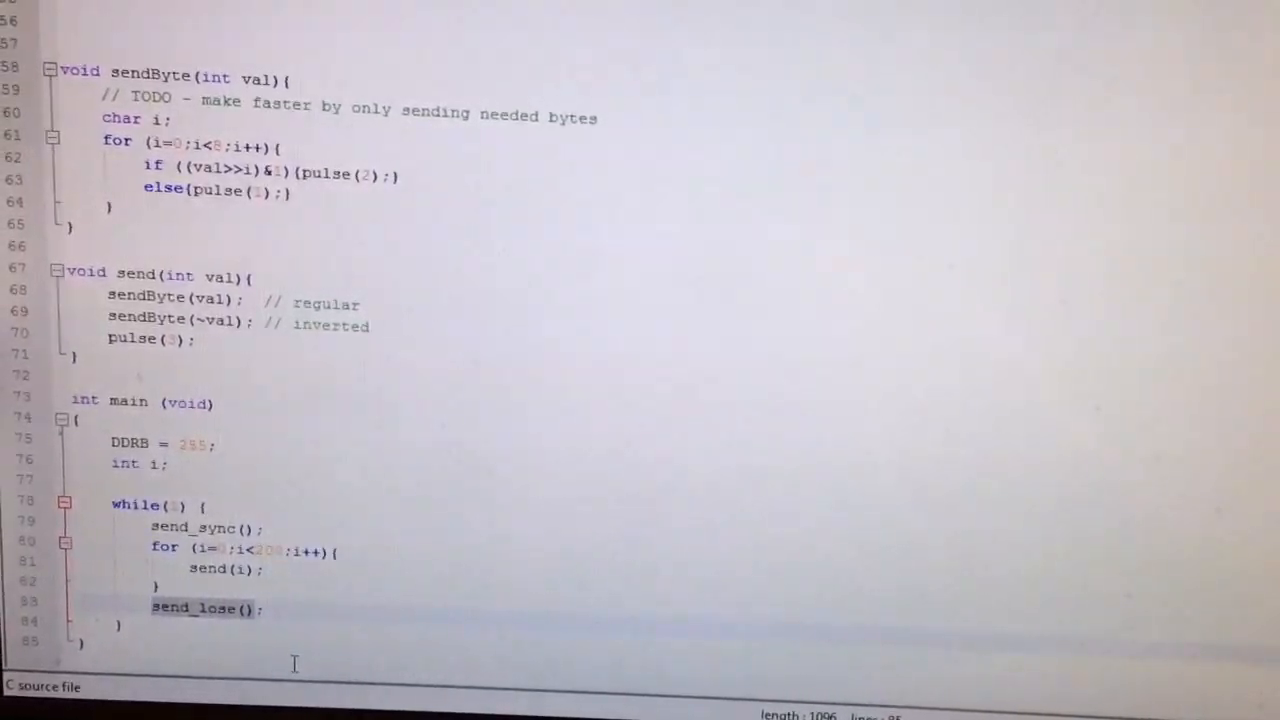
pyautogui.scroll(3)
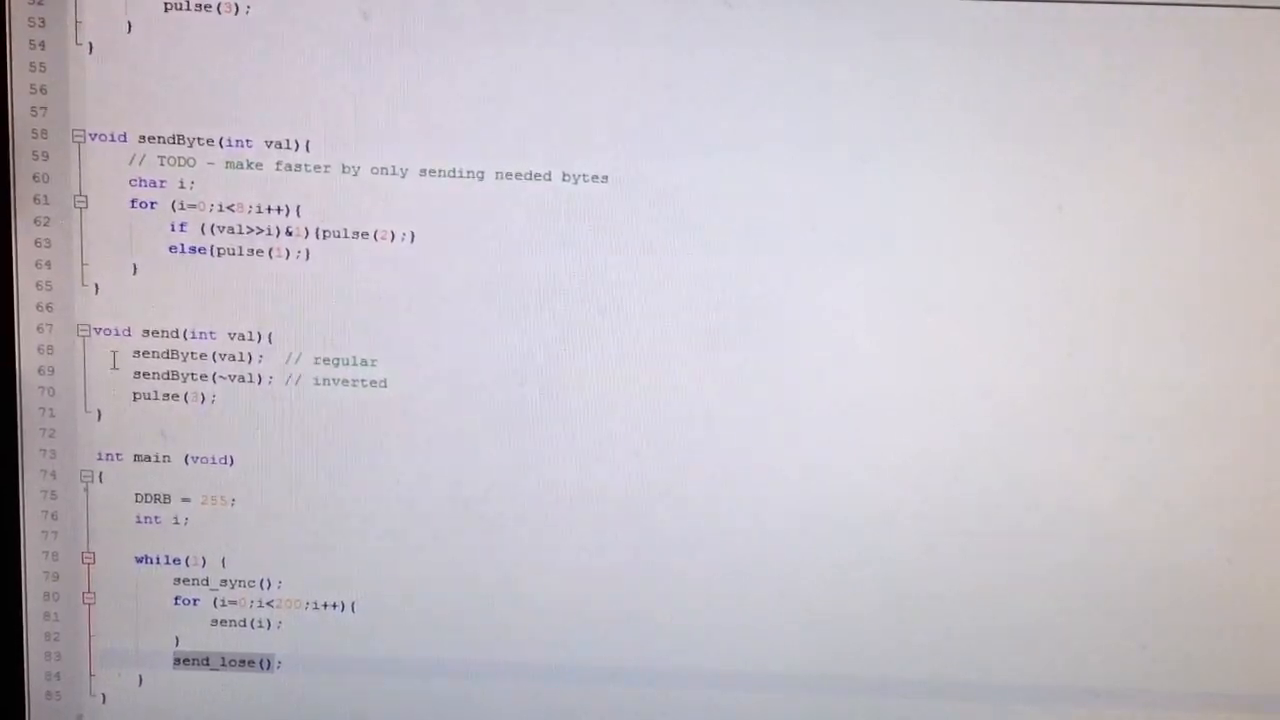
pyautogui.scroll(3)
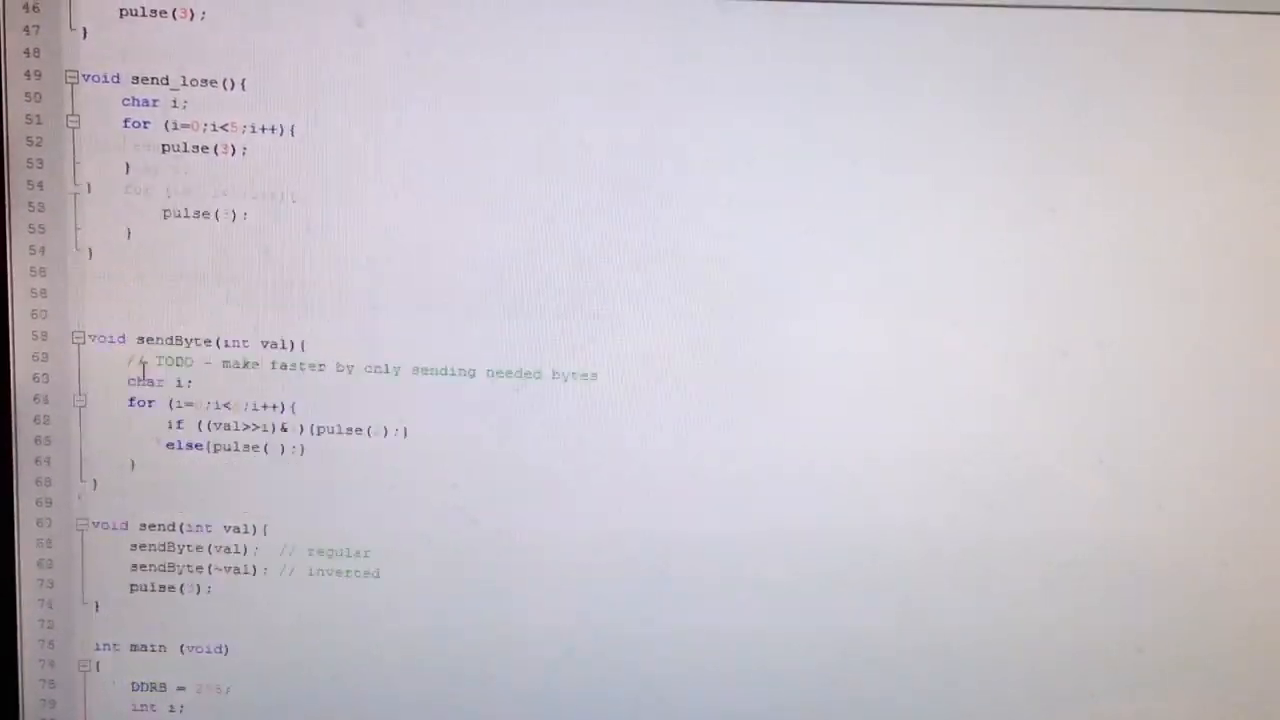
pyautogui.scroll(3)
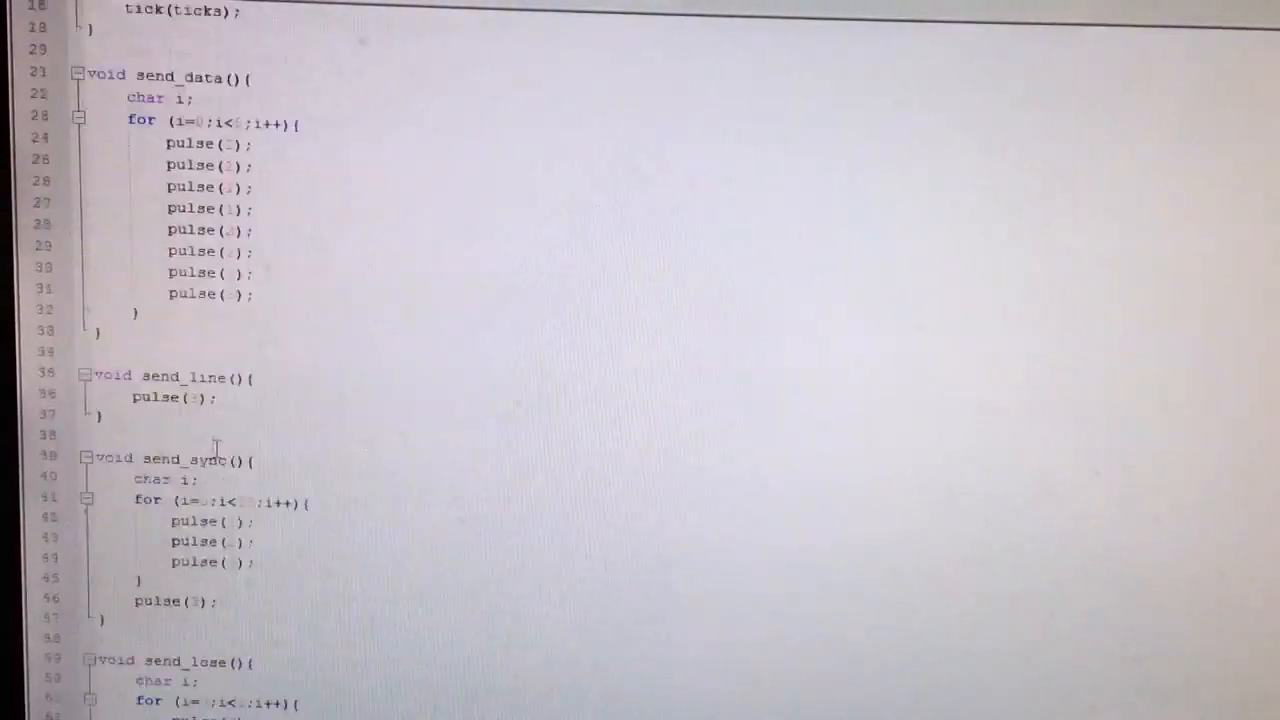
pyautogui.scroll(3)
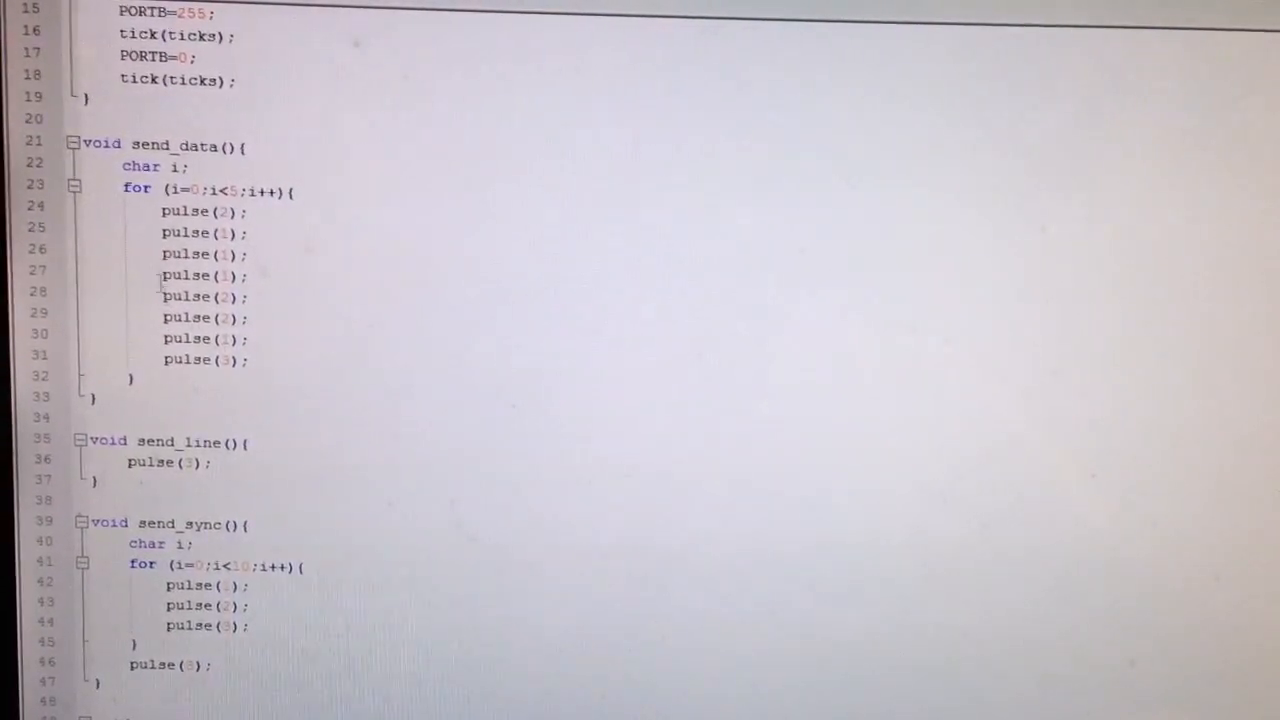
pyautogui.scroll(3)
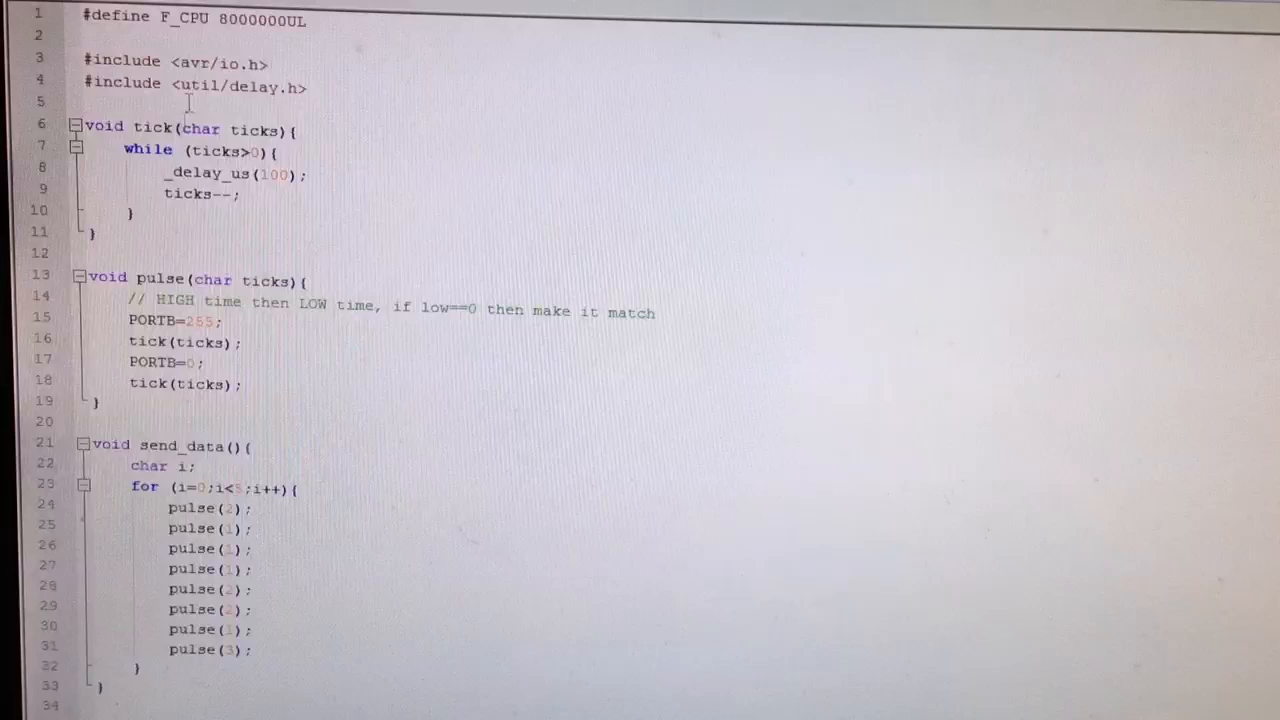
pyautogui.scroll(-3)
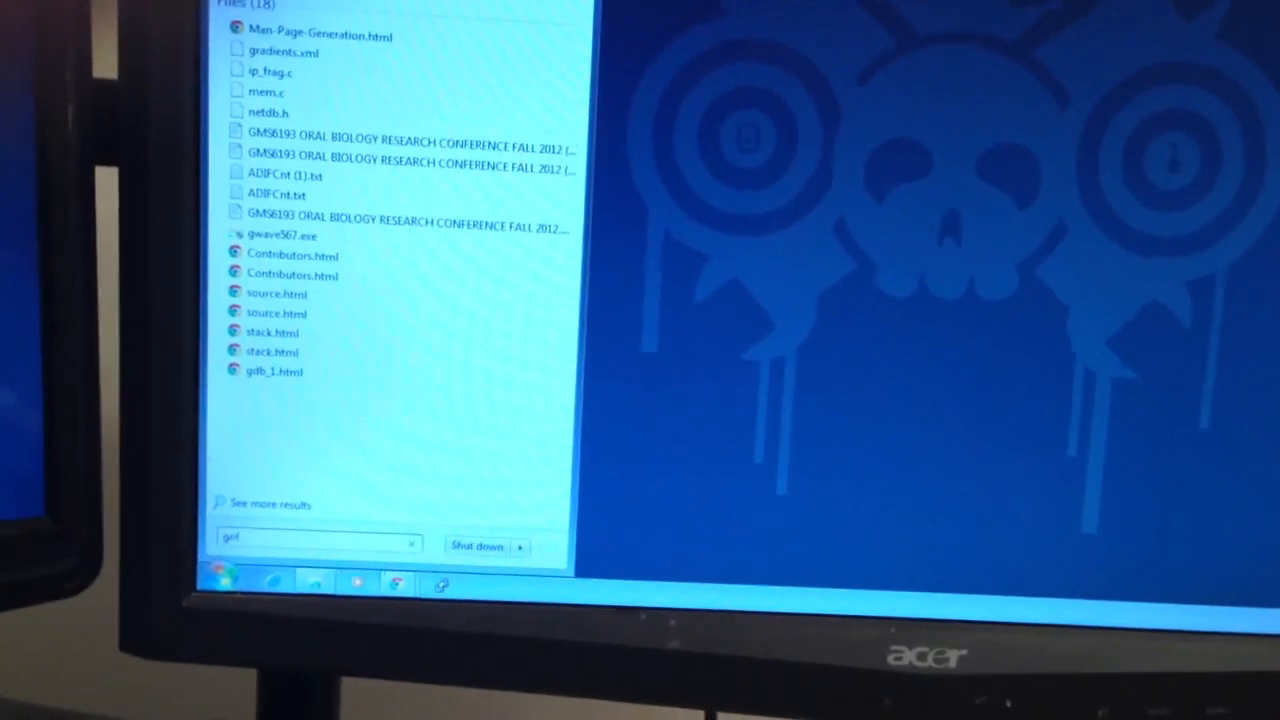
# Step: Launch GoldWave from the search results and dismiss the evaluation help window
pyautogui.click(281, 235)
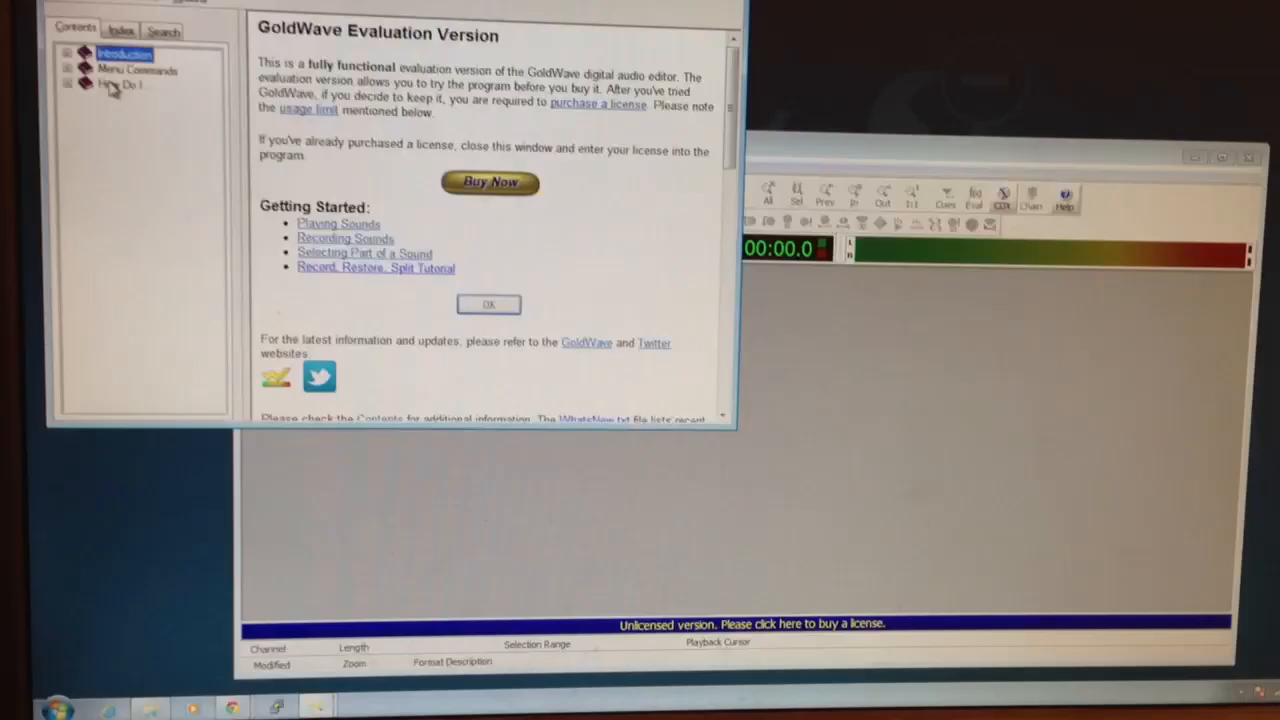
pyautogui.click(489, 304)
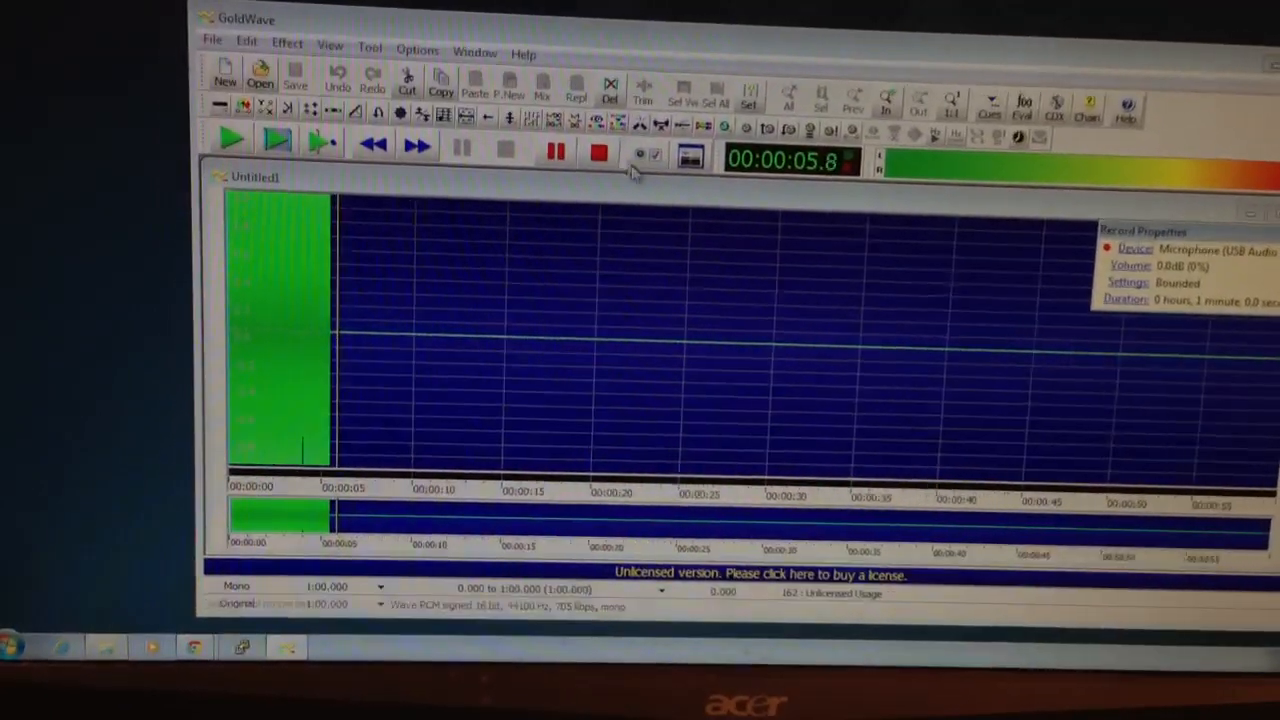
# Step: Stop the 6.38-second RF pulse recording and play it back
pyautogui.click(598, 150)
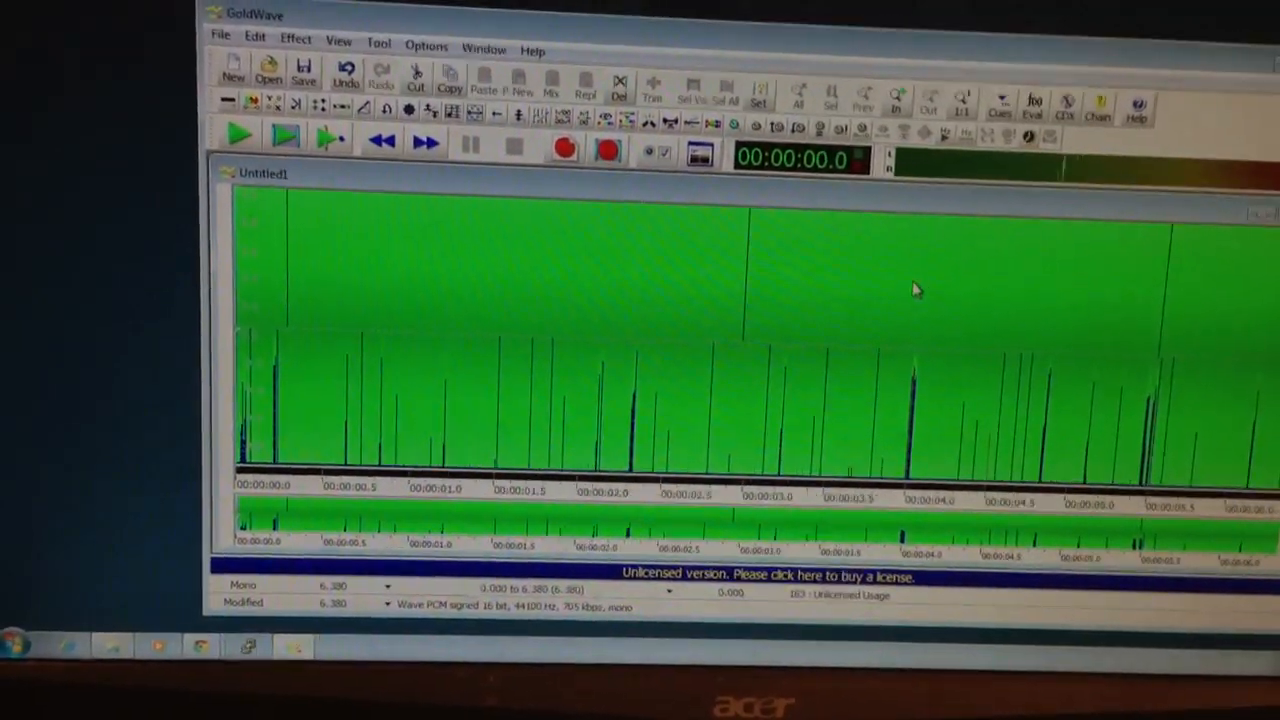
pyautogui.click(238, 137)
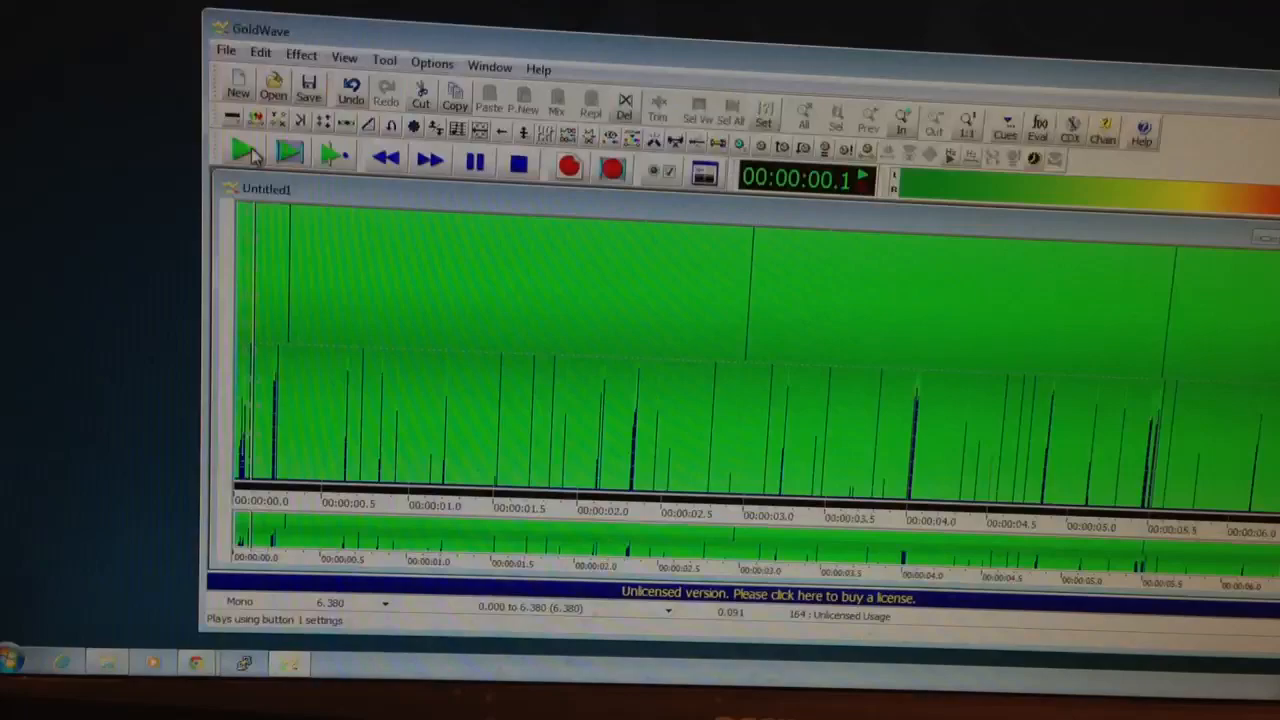
pyautogui.click(243, 152)
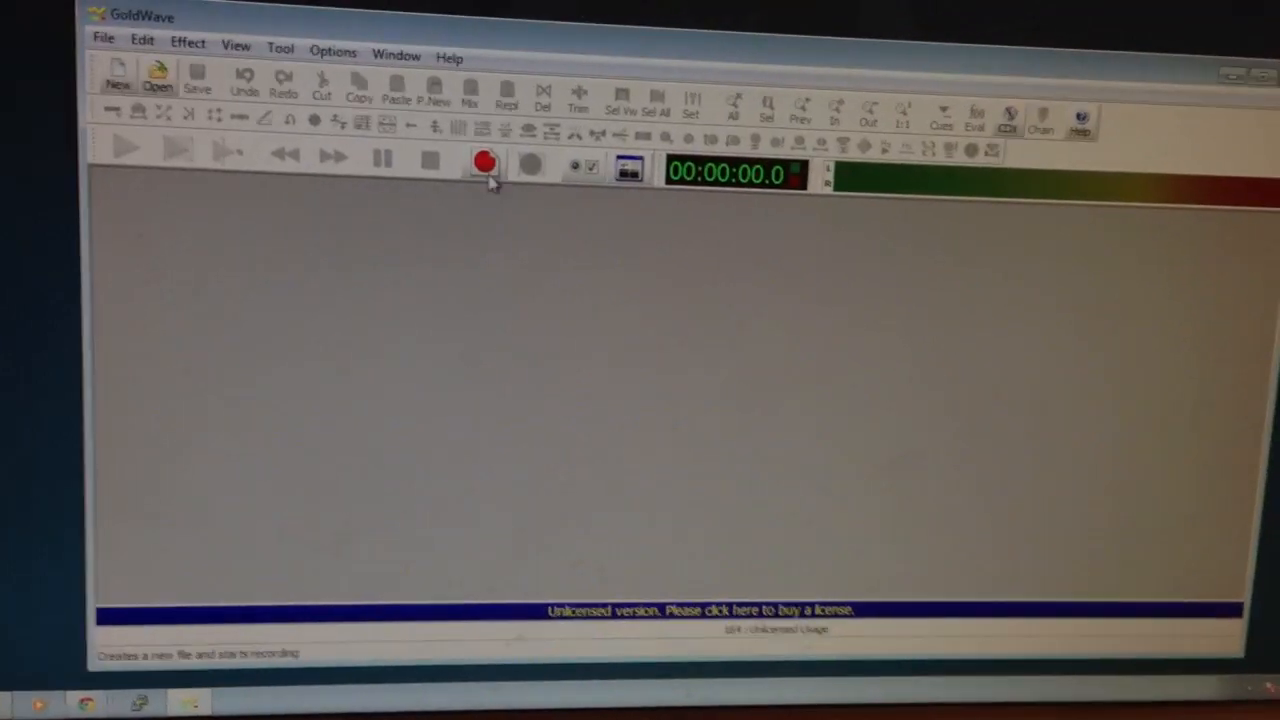
pyautogui.click(485, 163)
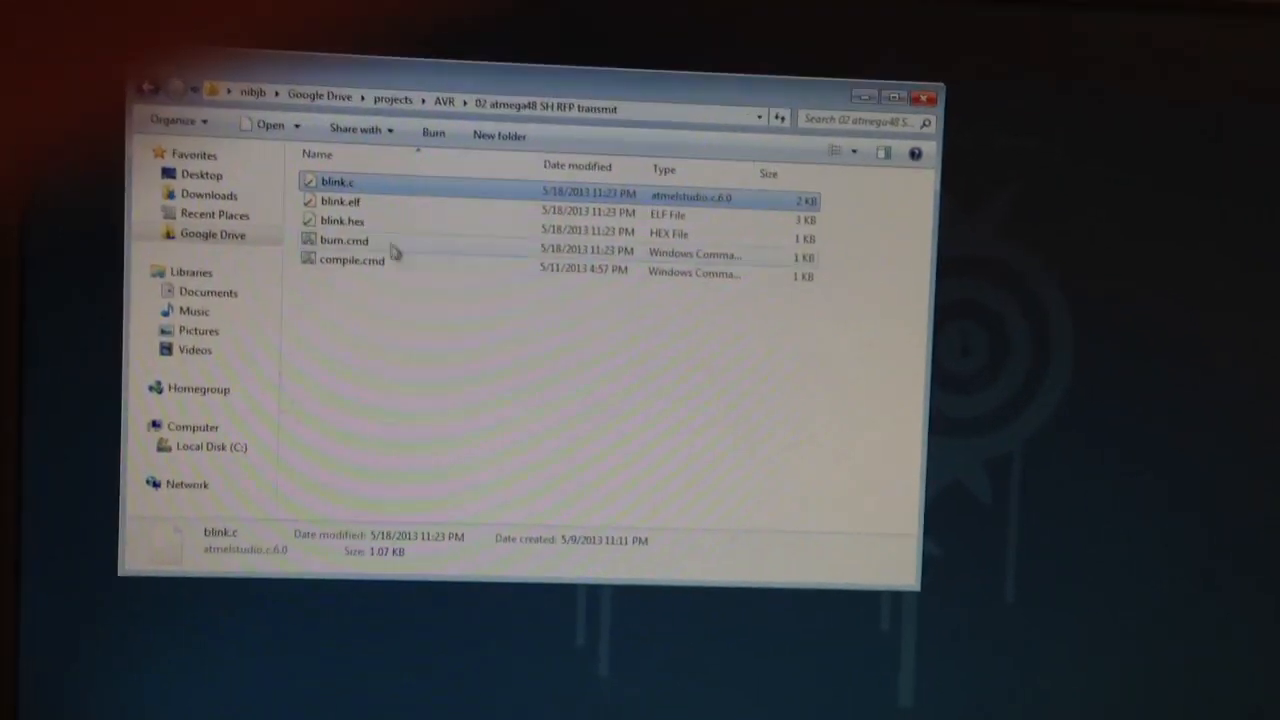
# Step: Go to Google Drive > projects > SH RFP monitor and open ui_plot.ui
pyautogui.click(318, 98)
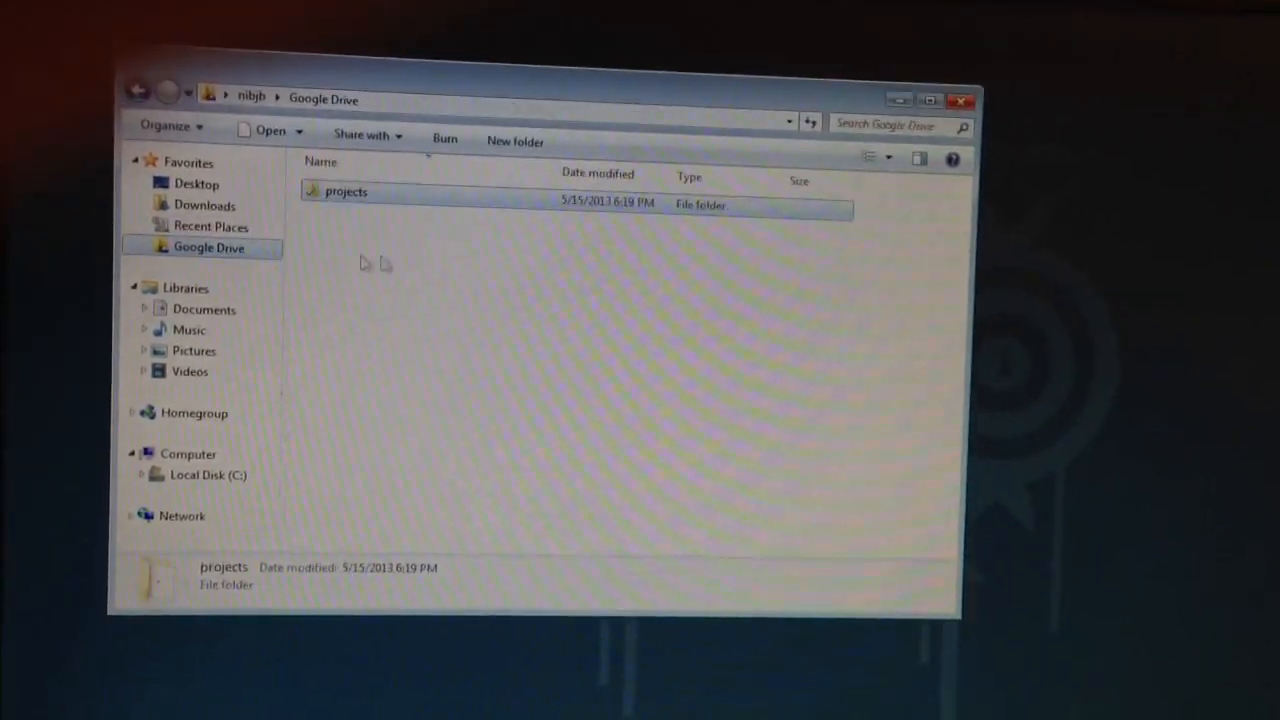
pyautogui.doubleClick(346, 191)
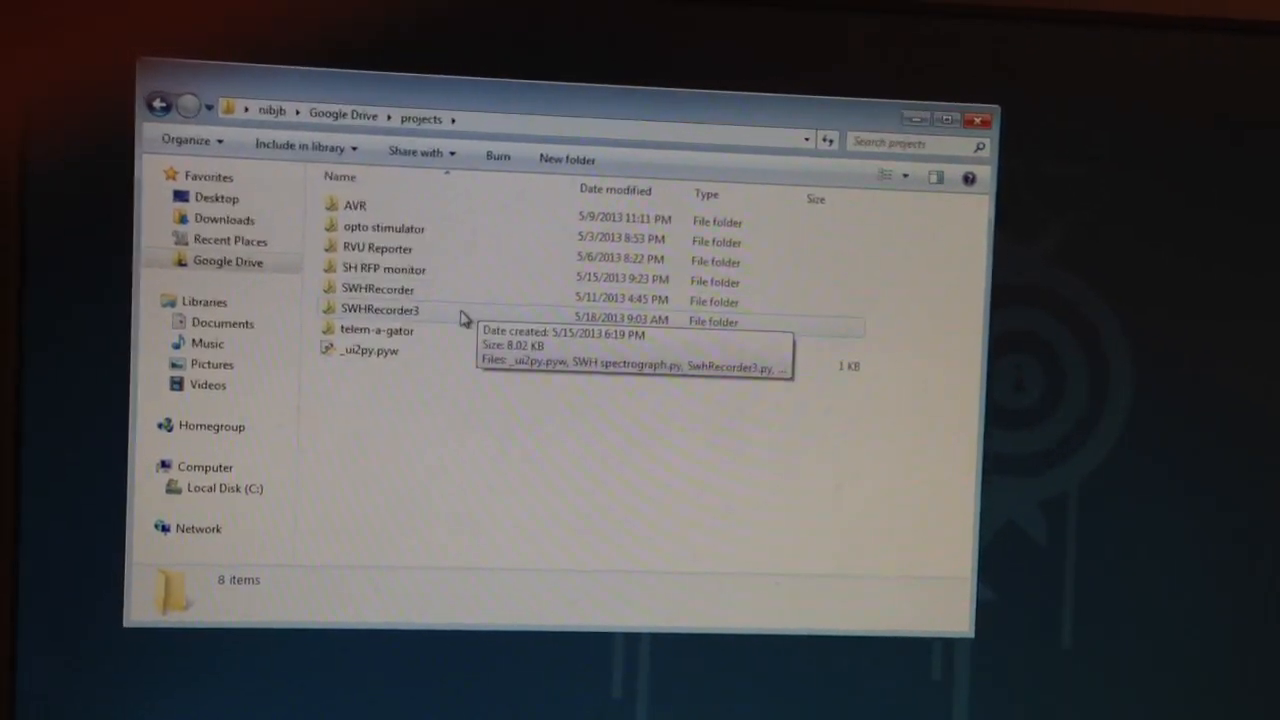
pyautogui.click(388, 259)
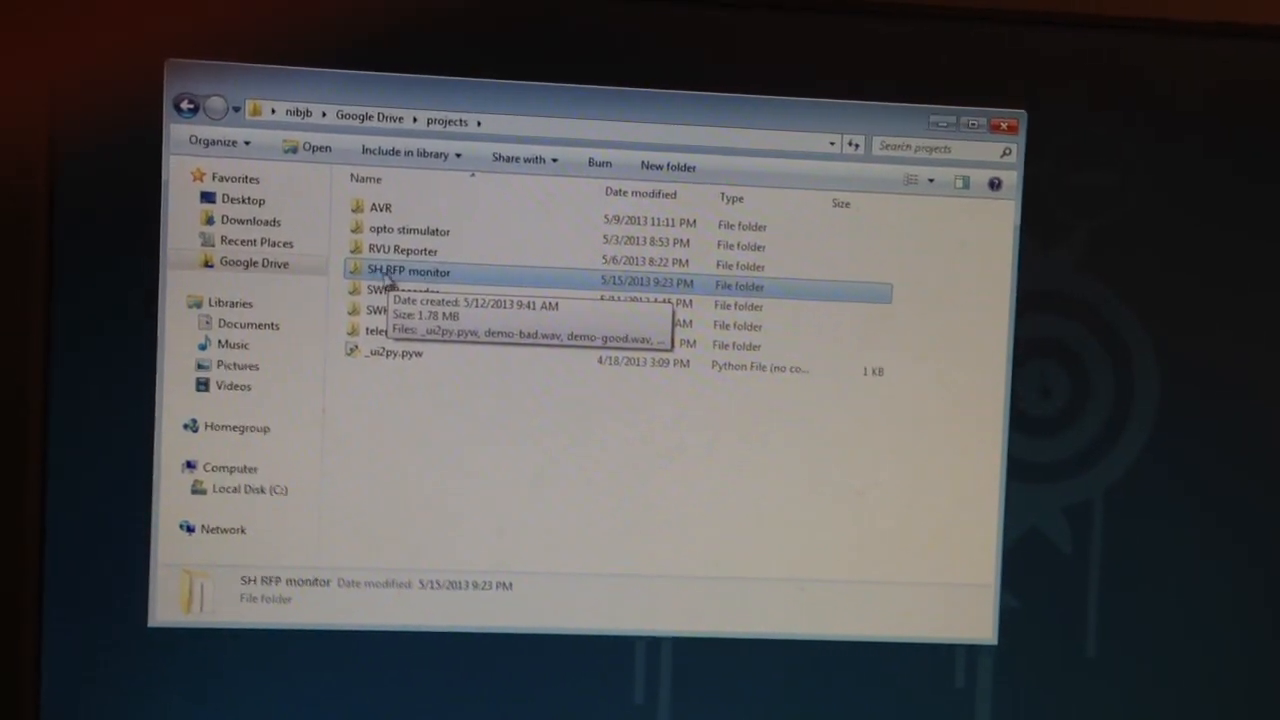
pyautogui.doubleClick(408, 271)
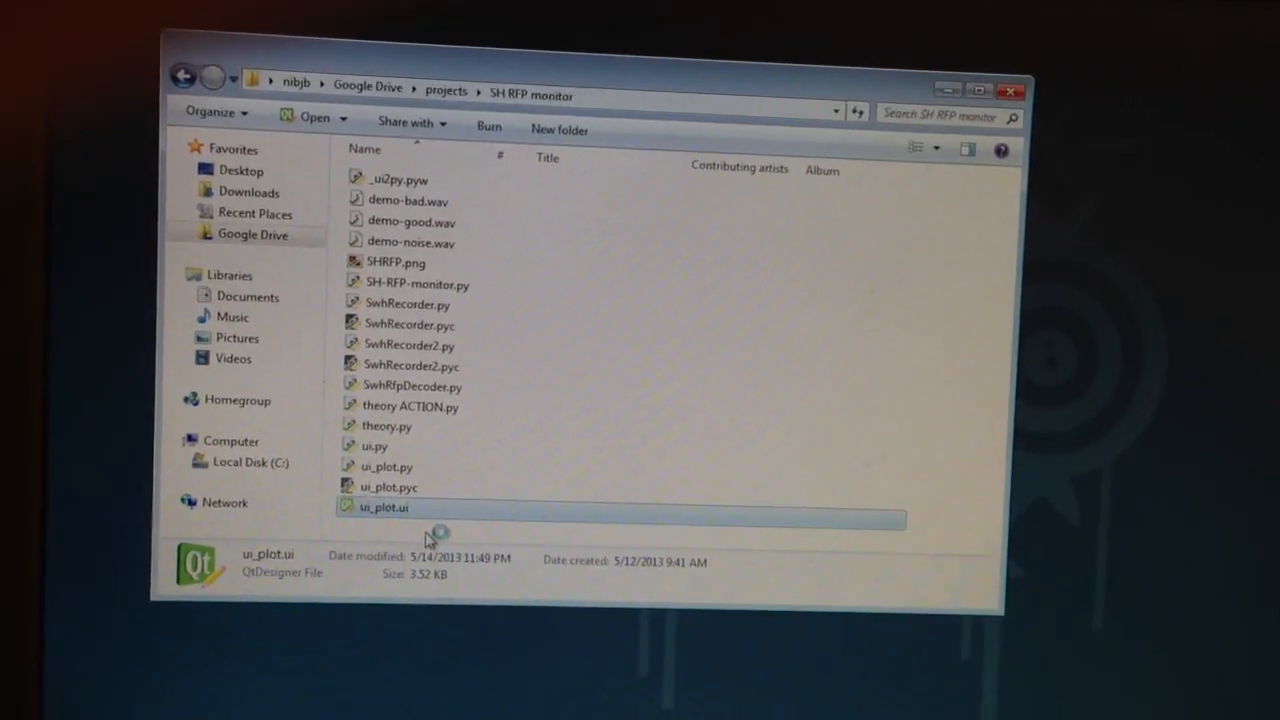
pyautogui.doubleClick(384, 507)
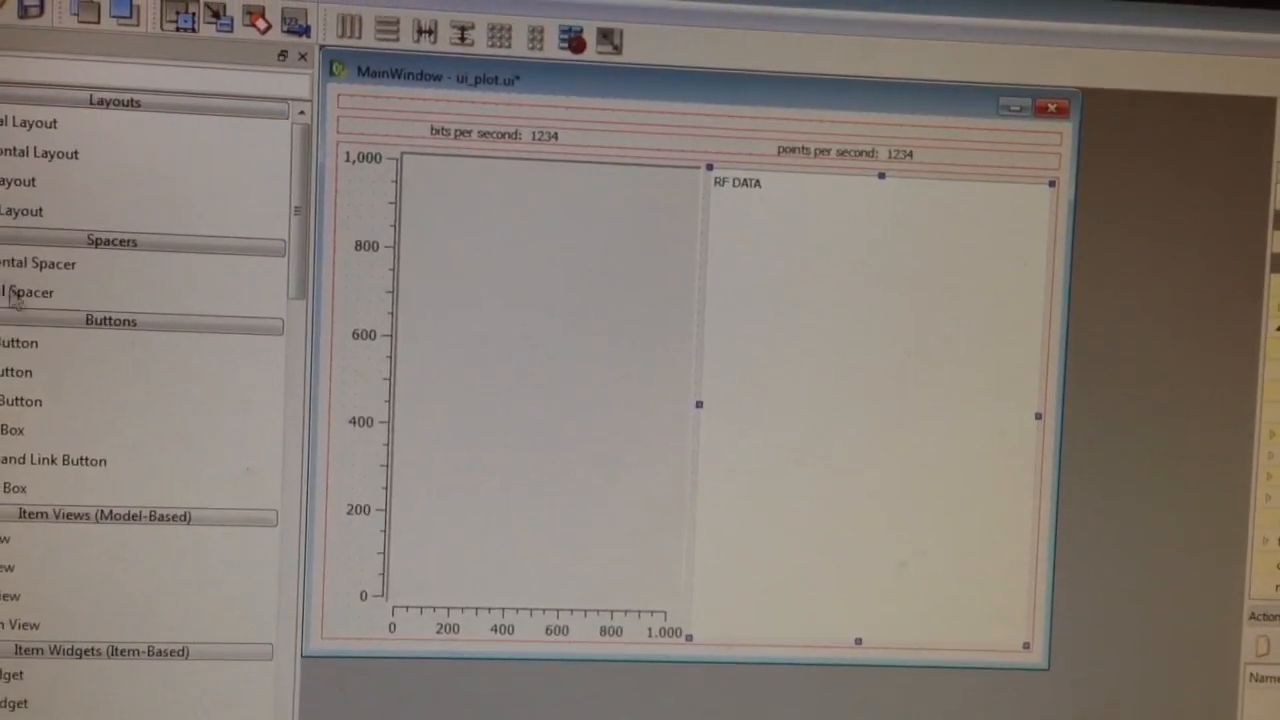
# Step: Drag a PushButton from the Widget Box between the plot and RF DATA panel
pyautogui.moveTo(18, 343); pyautogui.dragTo(683, 411)
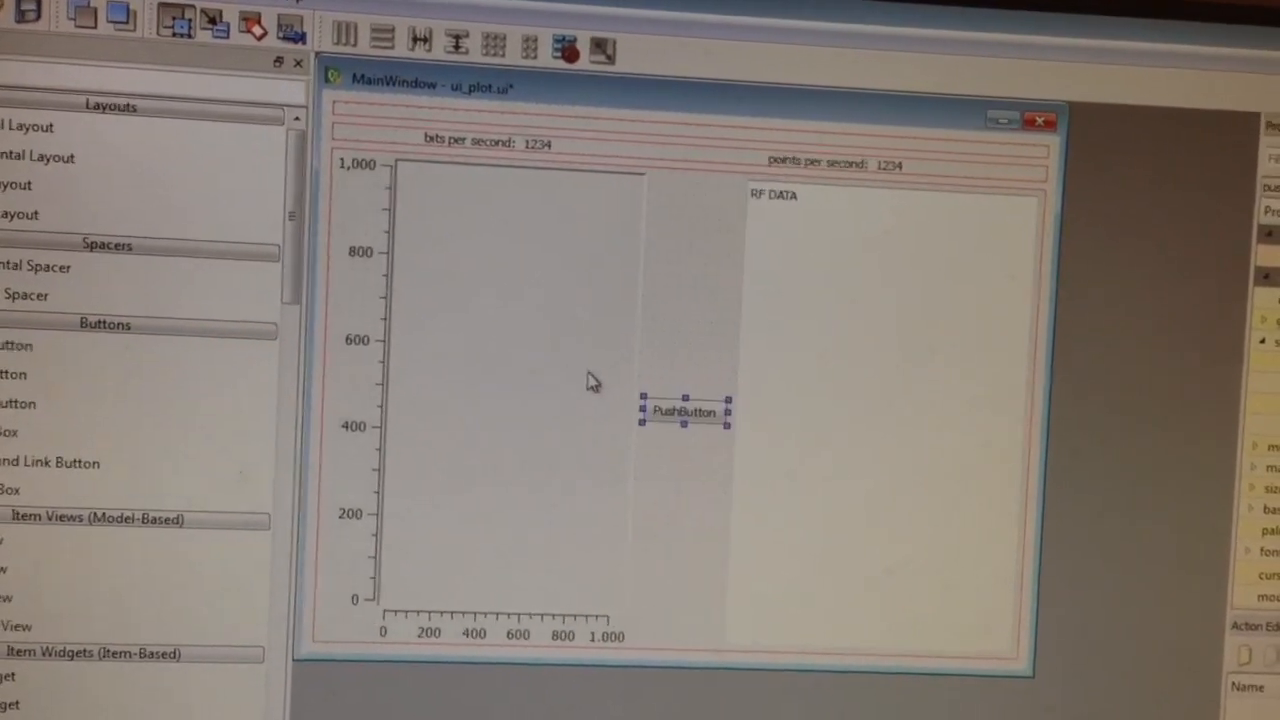